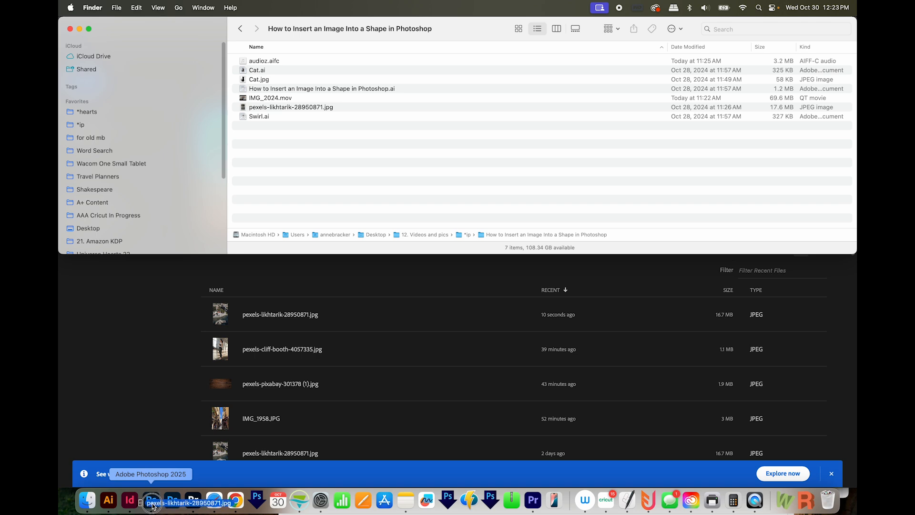
Step: Open pexels-likhtarik-28950871.jpg in Photoshop 2025 from Finder
left_click(150, 501)
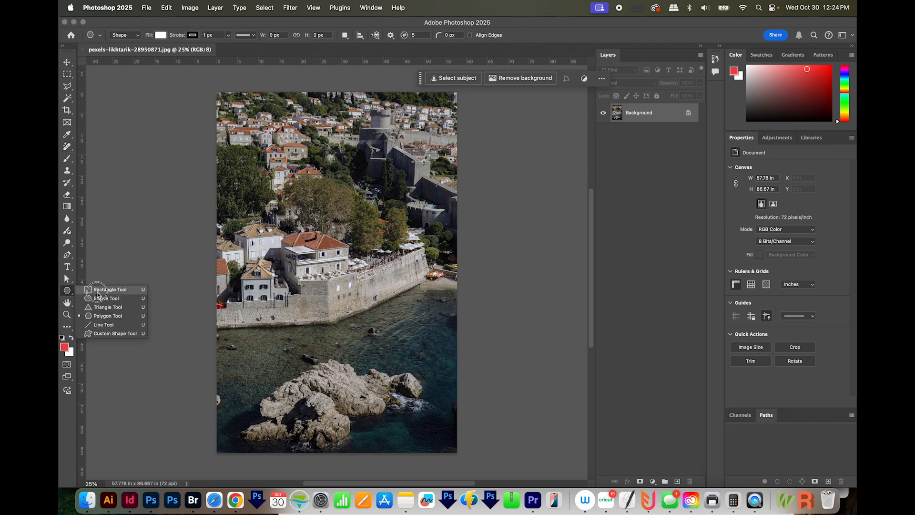
mouse_move(106, 298)
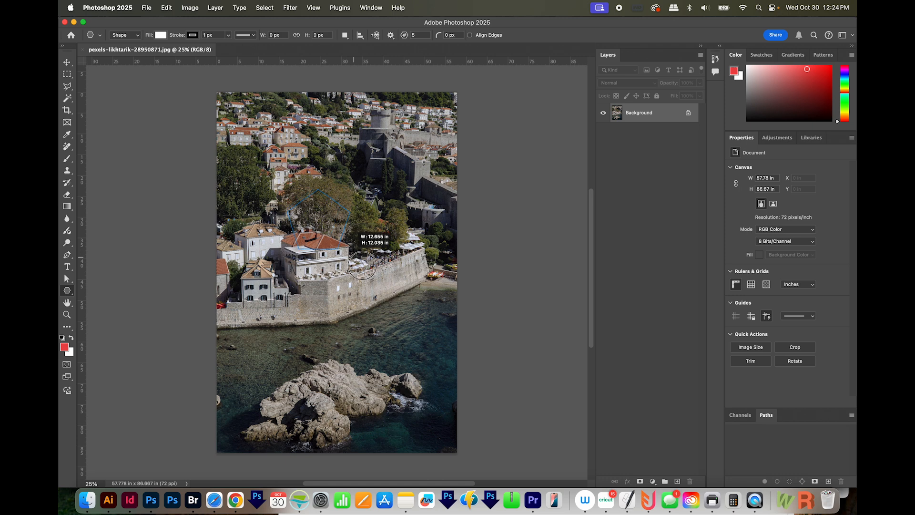
Step: Draw a white five-pointed star and position it over the houses in the photo
left_click_drag(289, 190, 425, 319)
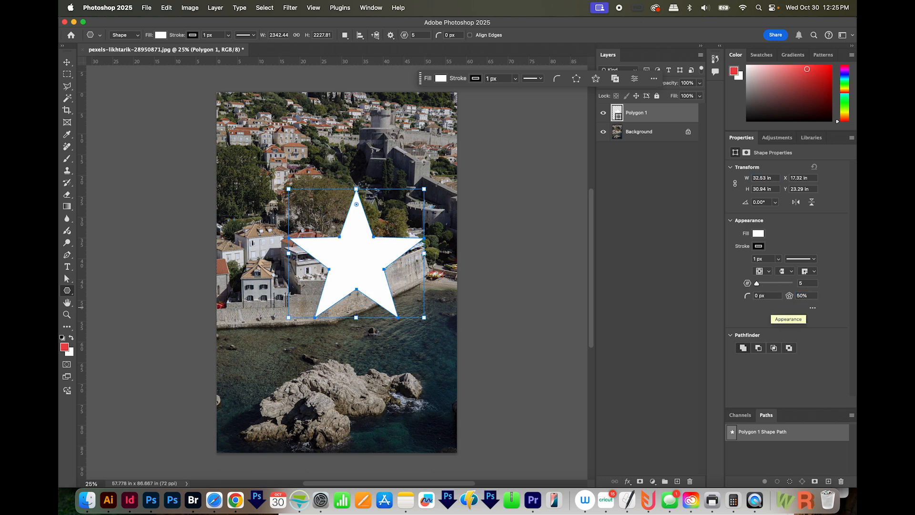
mouse_move(809, 301)
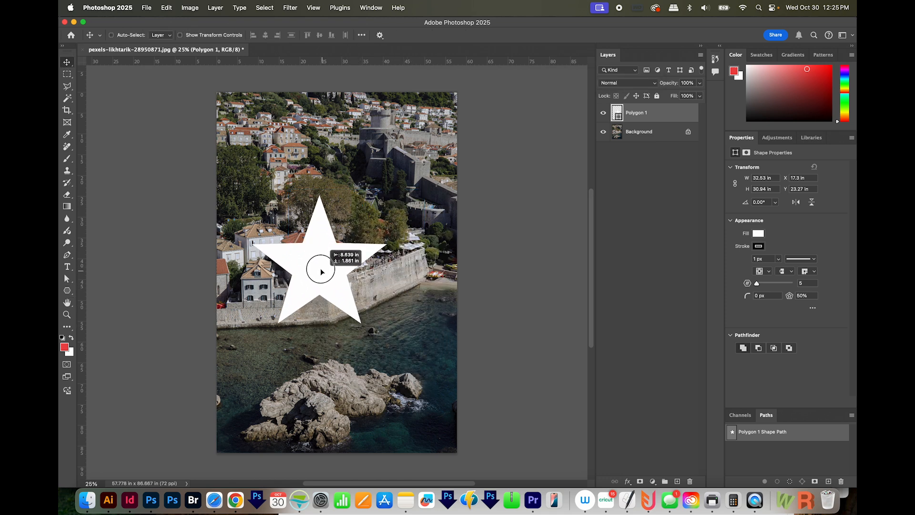
left_click_drag(320, 271, 321, 261)
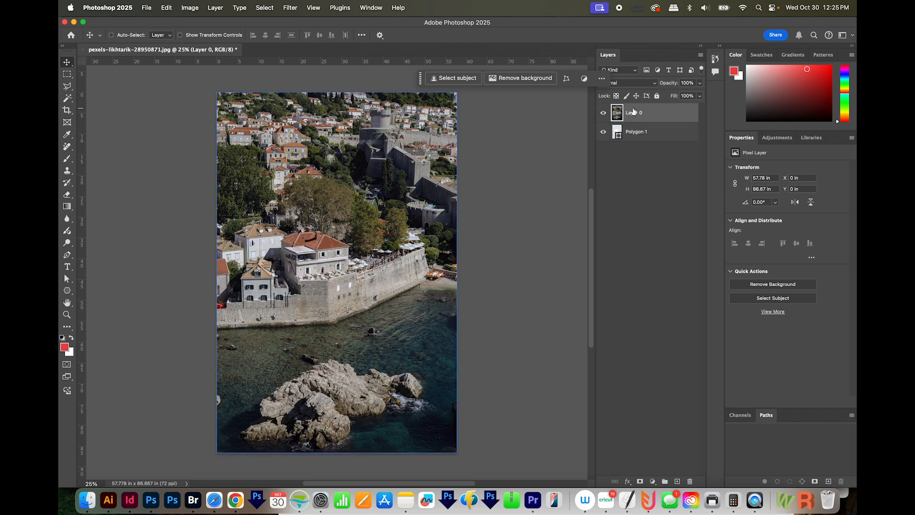
Step: Create a clipping mask so the photo shows only inside the star, then reframe the houses within it
left_click(636, 132)
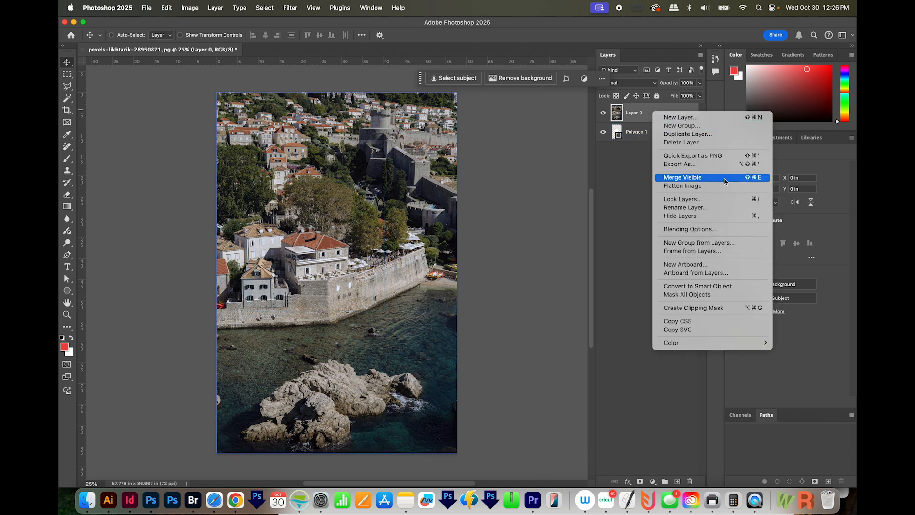
mouse_move(713, 308)
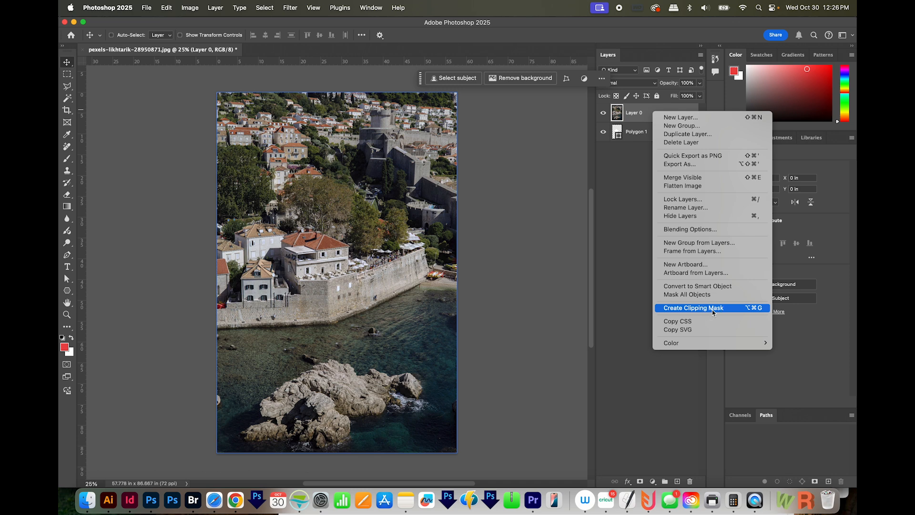
left_click(693, 308)
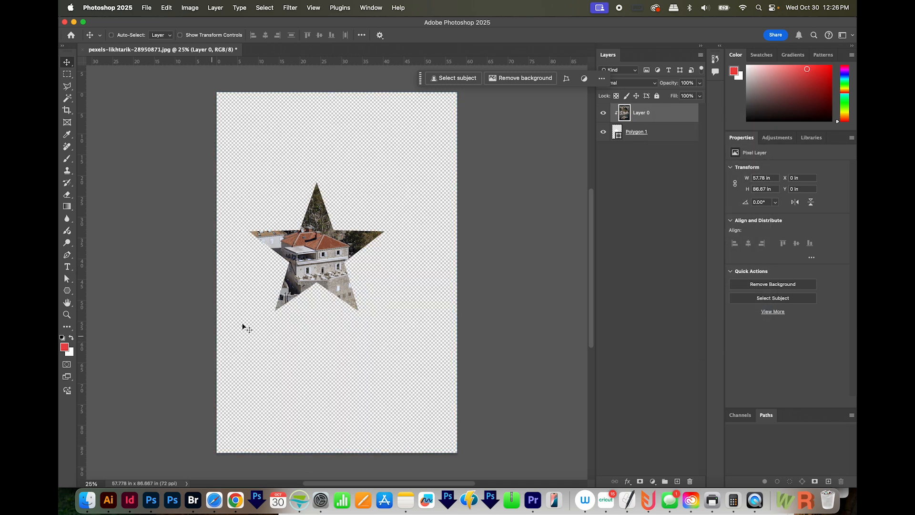
mouse_move(664, 129)
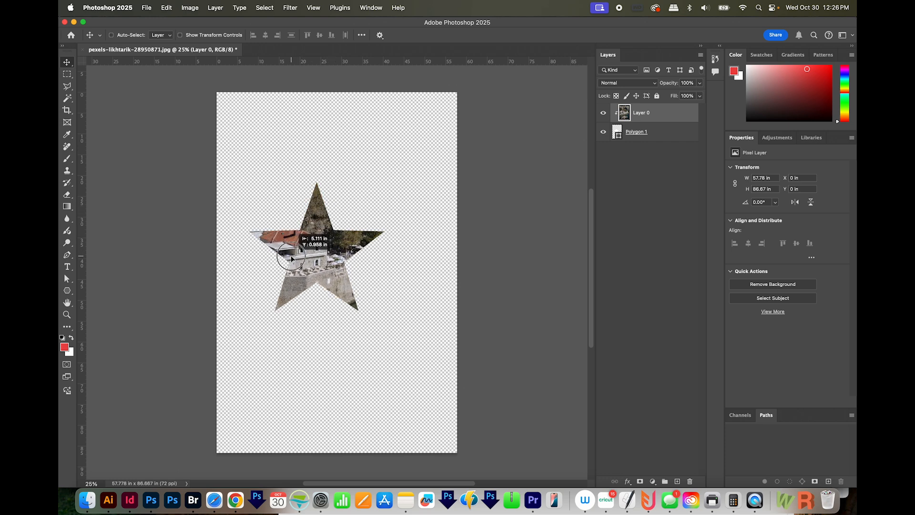
left_click(636, 131)
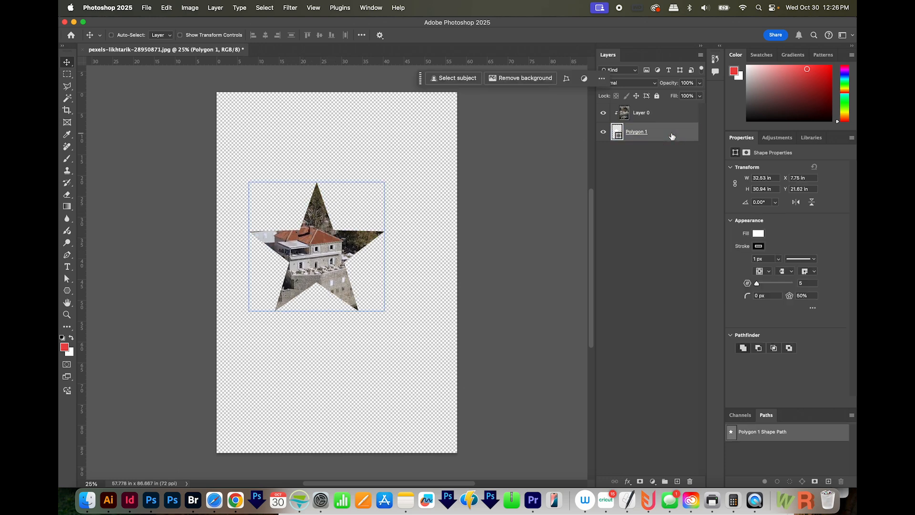
left_click_drag(315, 245, 333, 301)
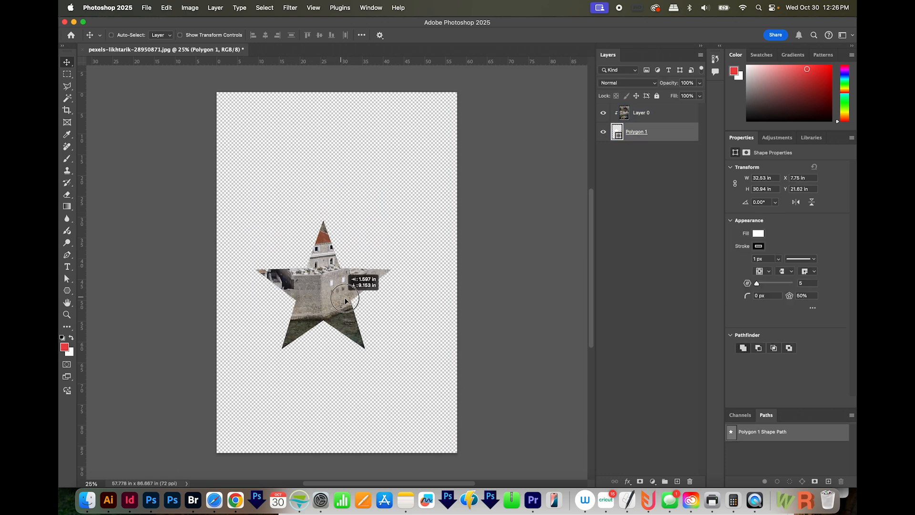
left_click(641, 113)
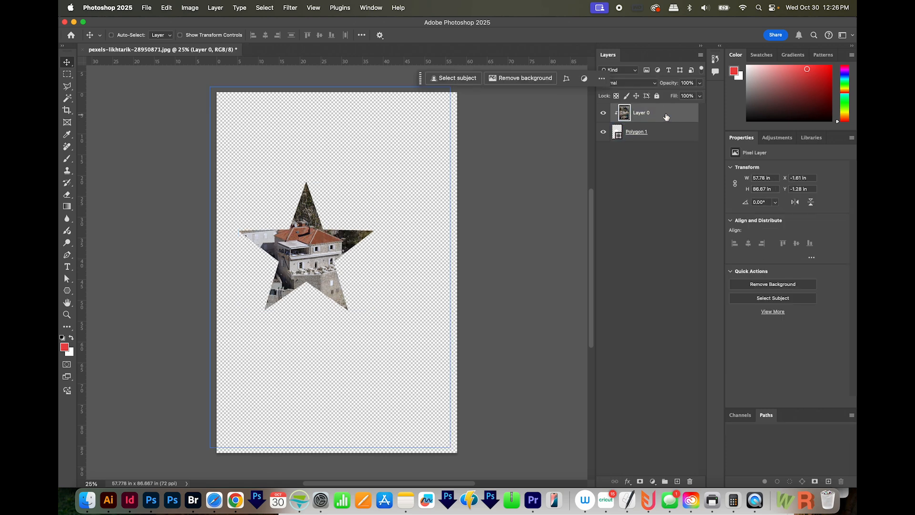
Step: Group Polygon 1 and Layer 0 into Group 1 with Cmd+G and expand it
left_click(637, 131)
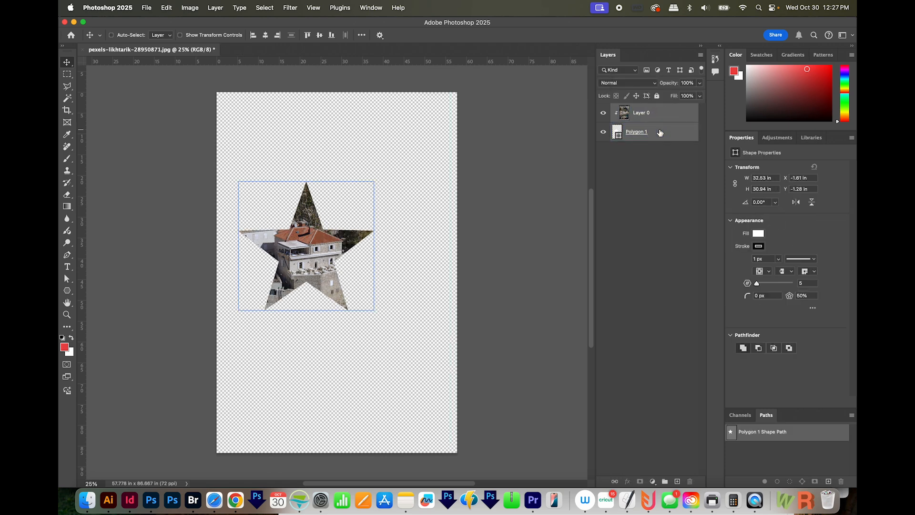
key("cmd+g")
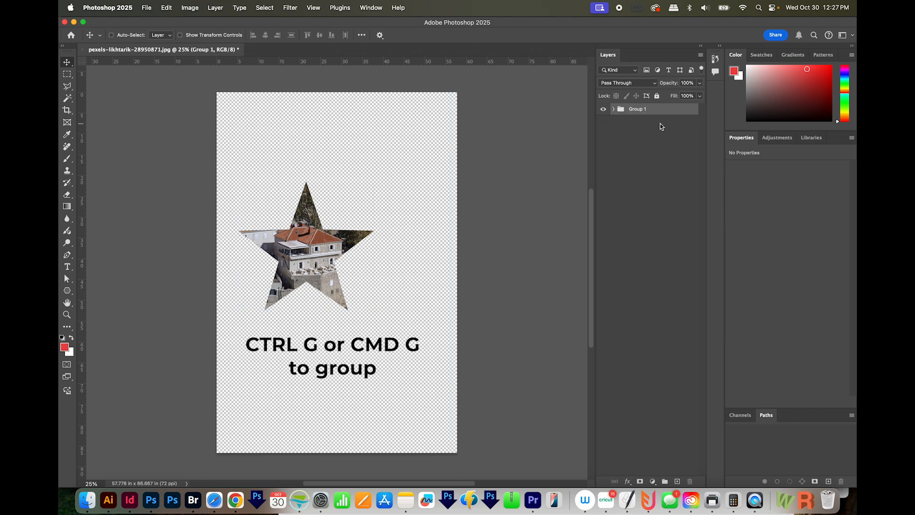
left_click(612, 109)
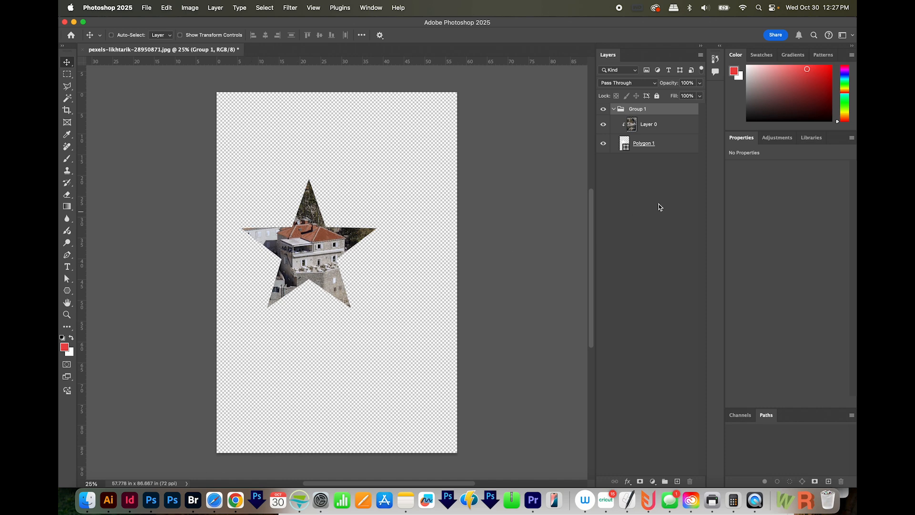
Step: Add a new layer below the group and choose pale yellow #f8f5c7 as the foreground colour
left_click(643, 144)
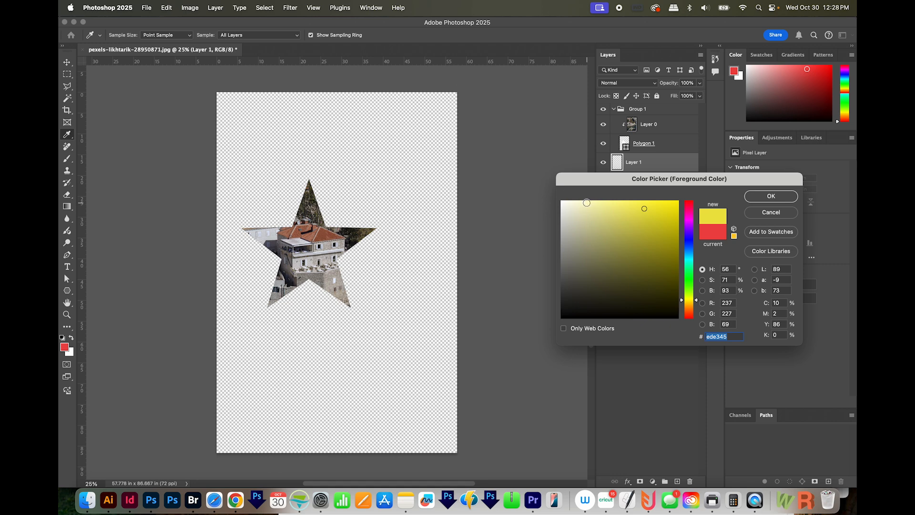
left_click(583, 204)
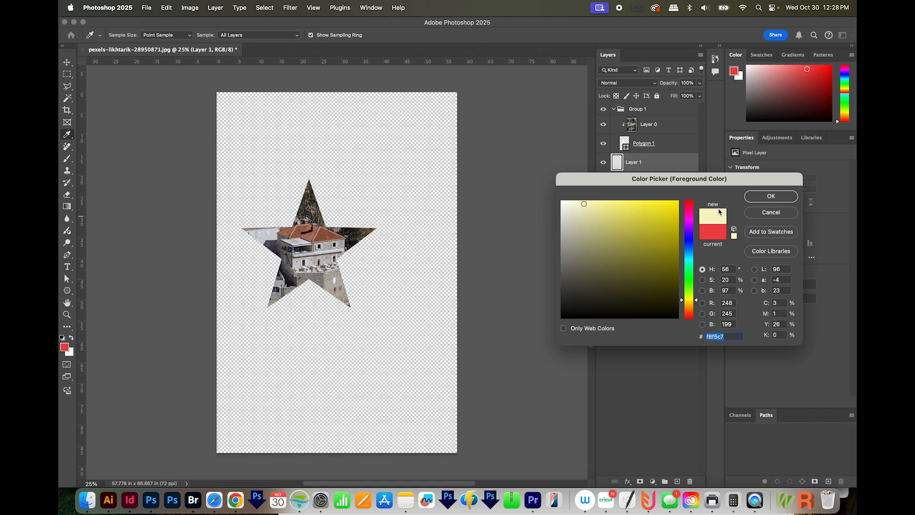
left_click(770, 195)
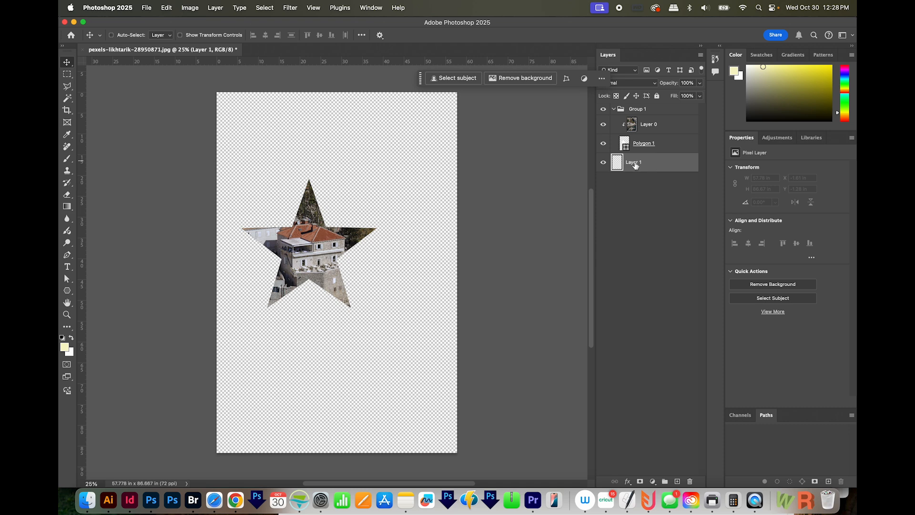
mouse_move(628, 199)
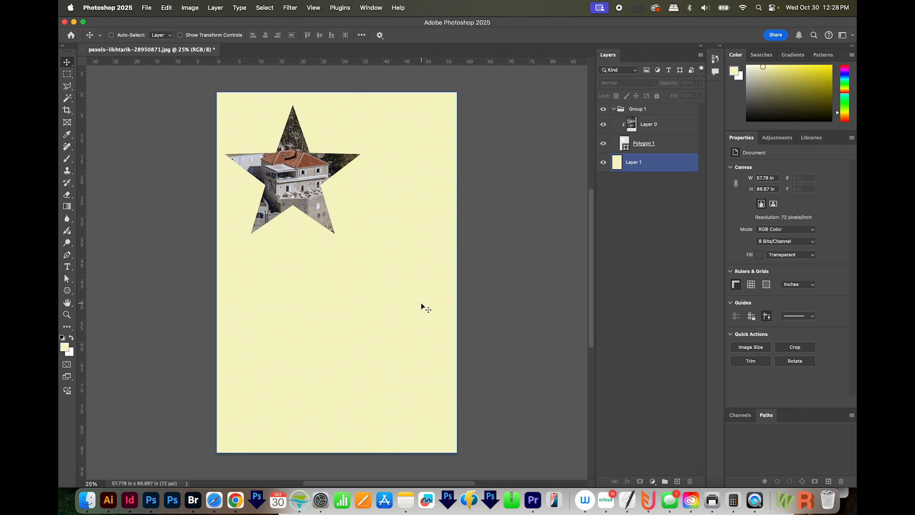
mouse_move(435, 306)
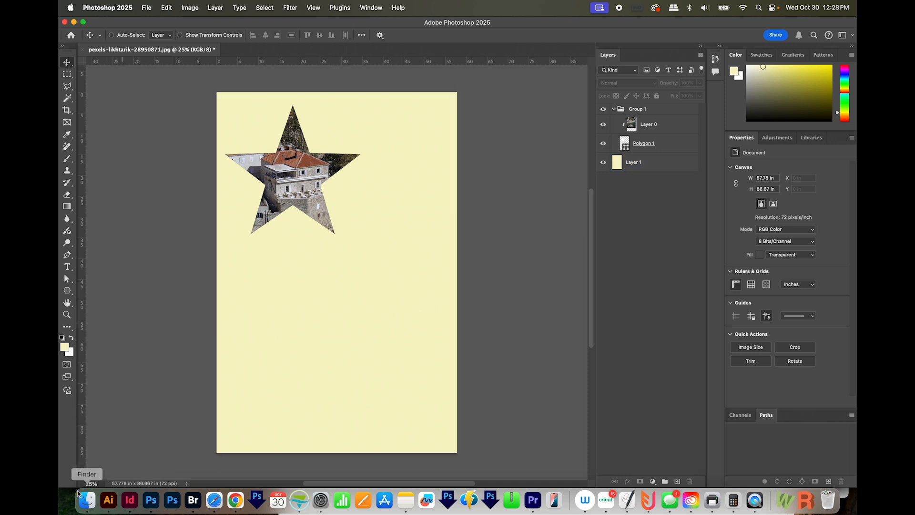
Step: Paste the Illustrator raindrop artwork into the poster as a Vector Smart Object
left_click(108, 501)
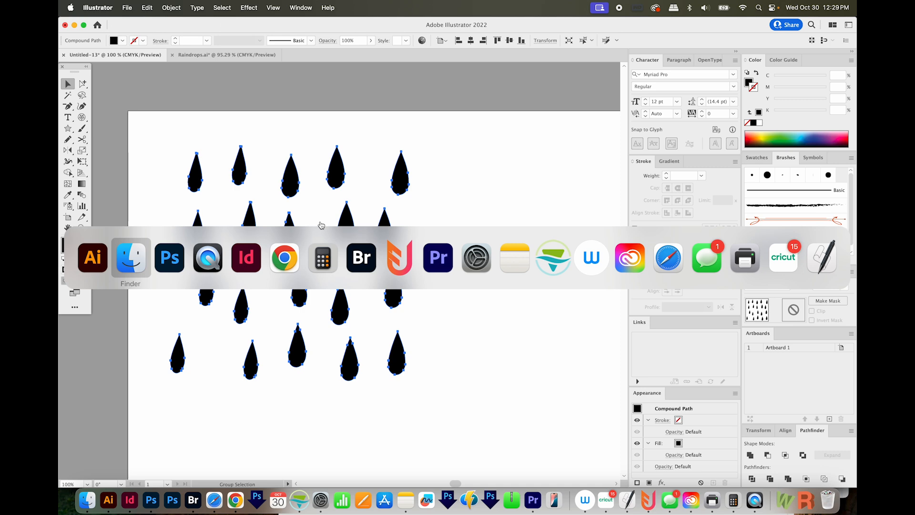
left_click(169, 258)
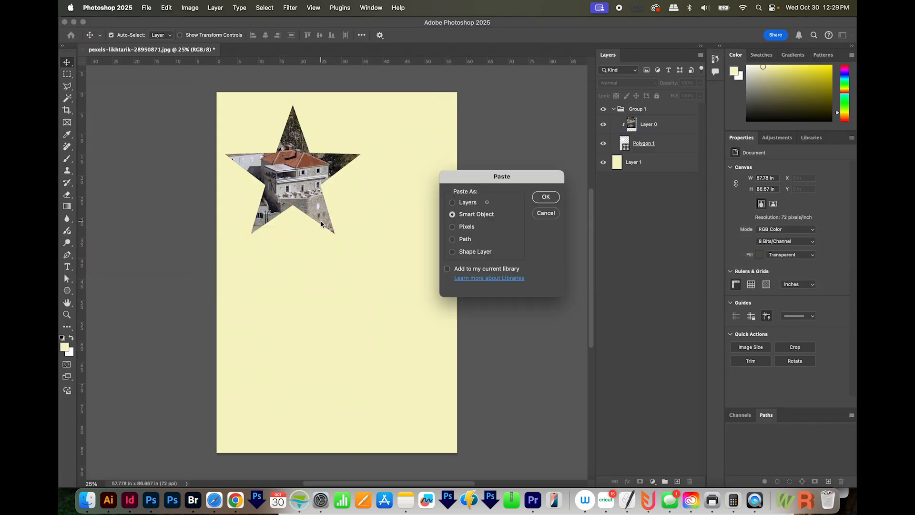
mouse_move(461, 223)
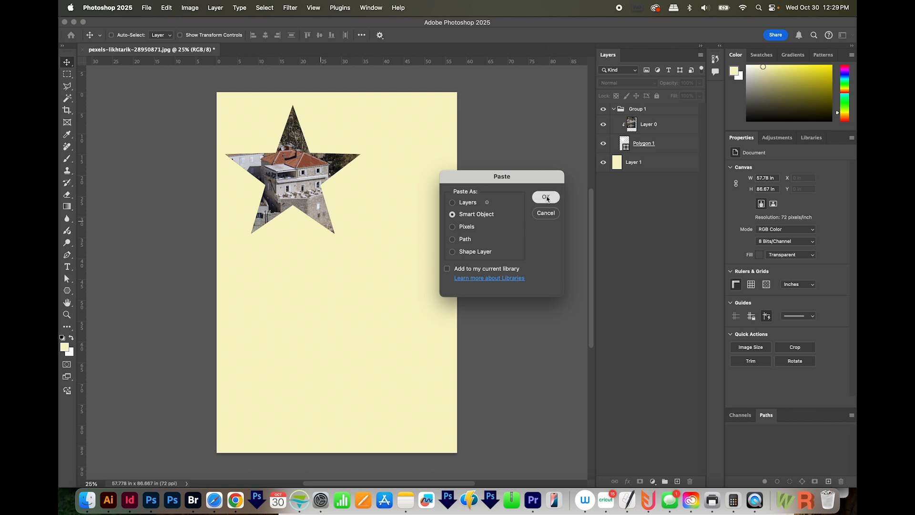
left_click(546, 197)
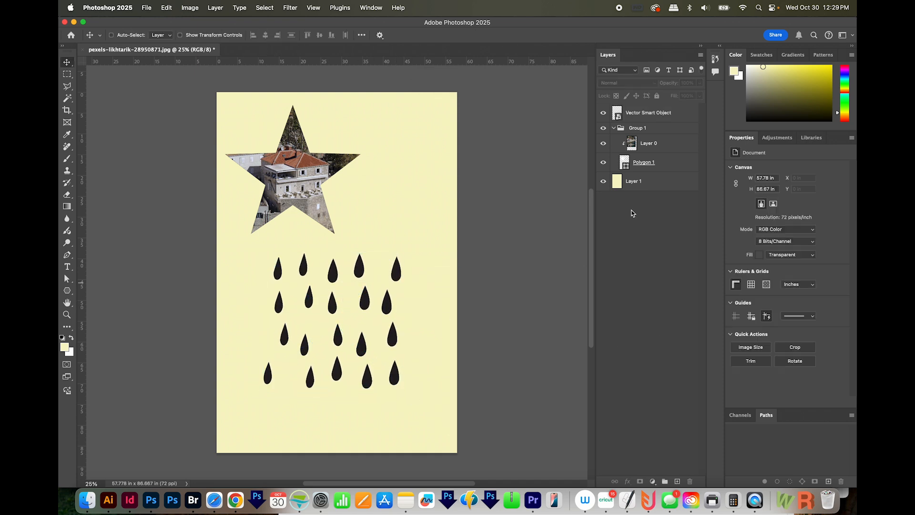
Step: Duplicate Layer 0 above the raindrop smart object, clip it so the drops show the photo, and reposition them
left_click(648, 143)
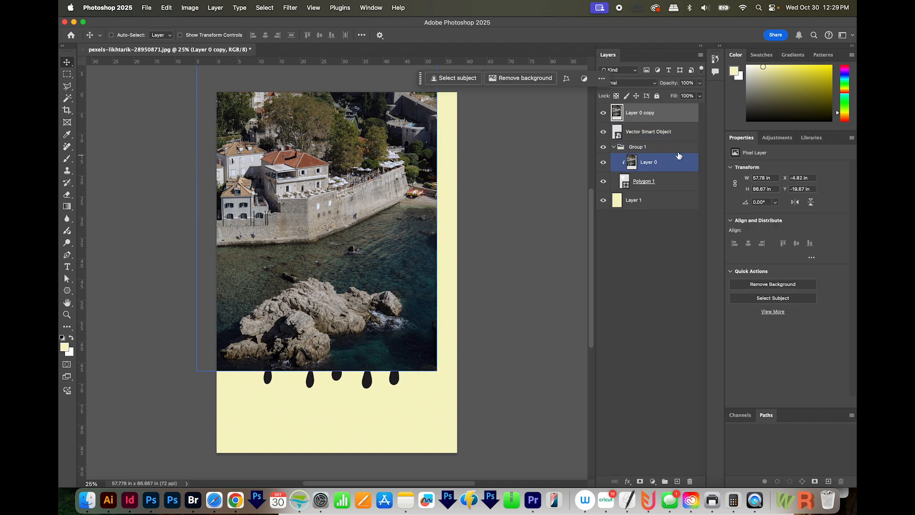
left_click(647, 112)
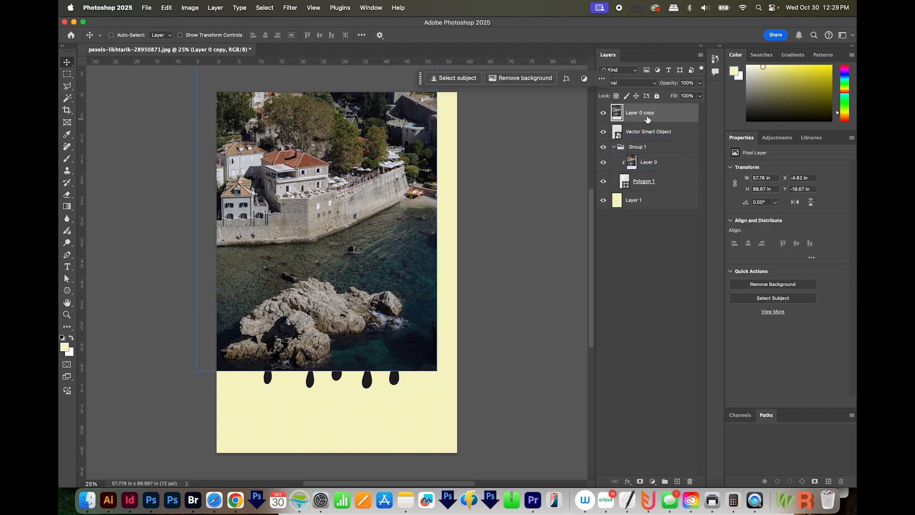
left_click(638, 146)
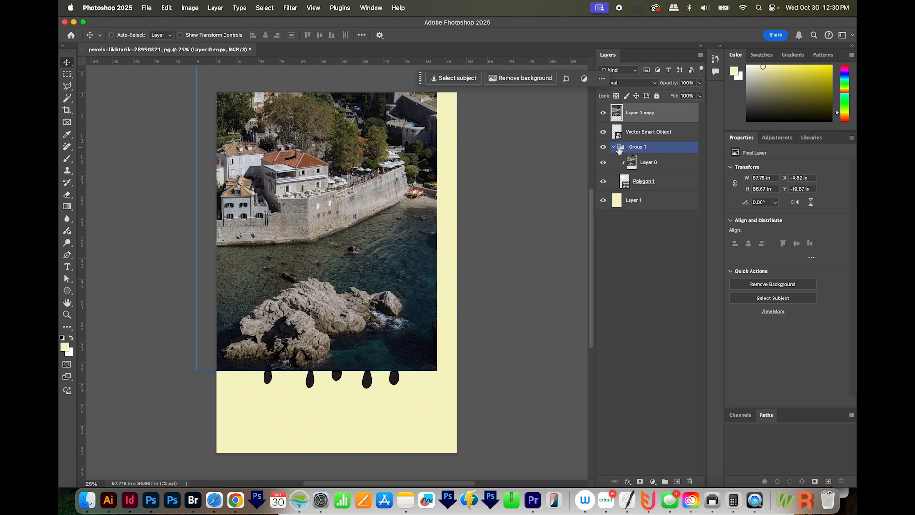
left_click(639, 112)
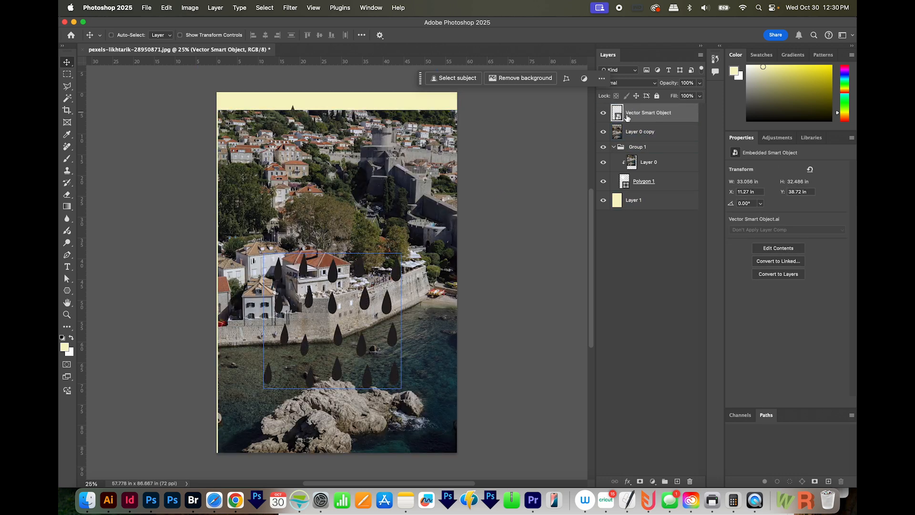
left_click(638, 147)
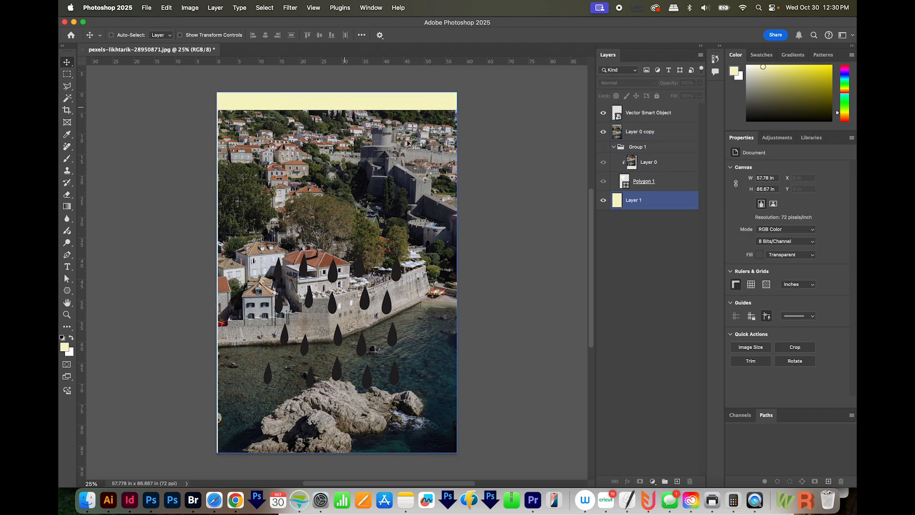
left_click(640, 132)
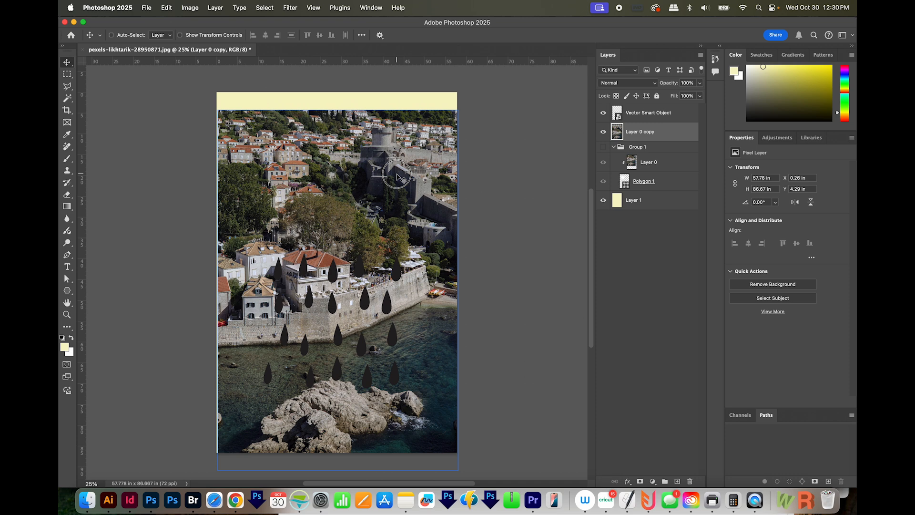
left_click_drag(397, 178, 397, 253)
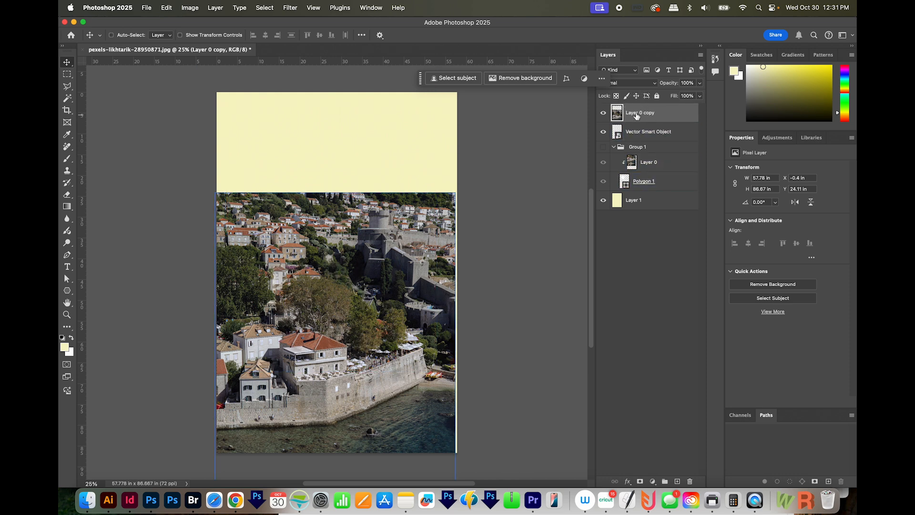
mouse_move(640, 112)
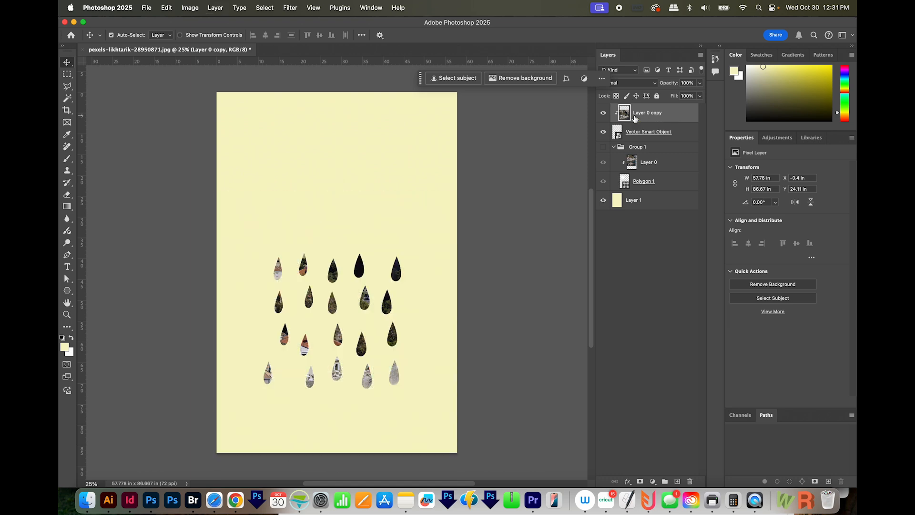
left_click(643, 181)
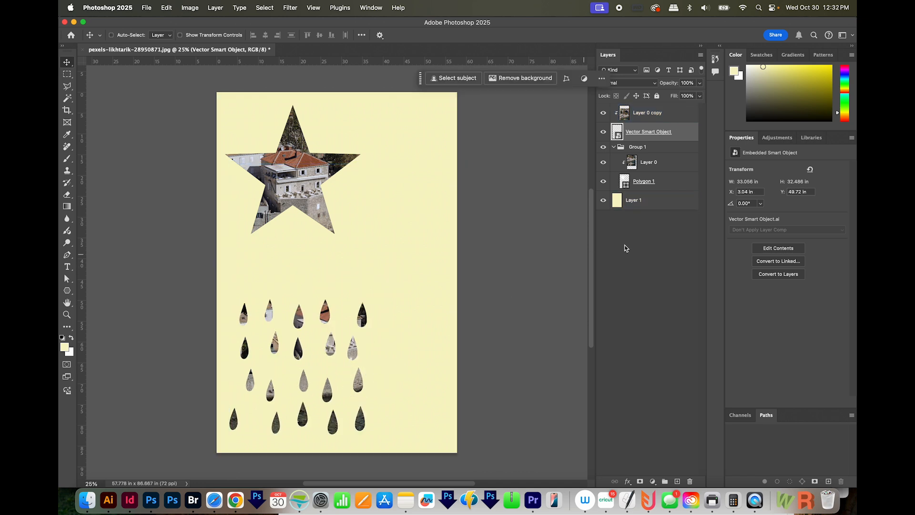
mouse_move(688, 233)
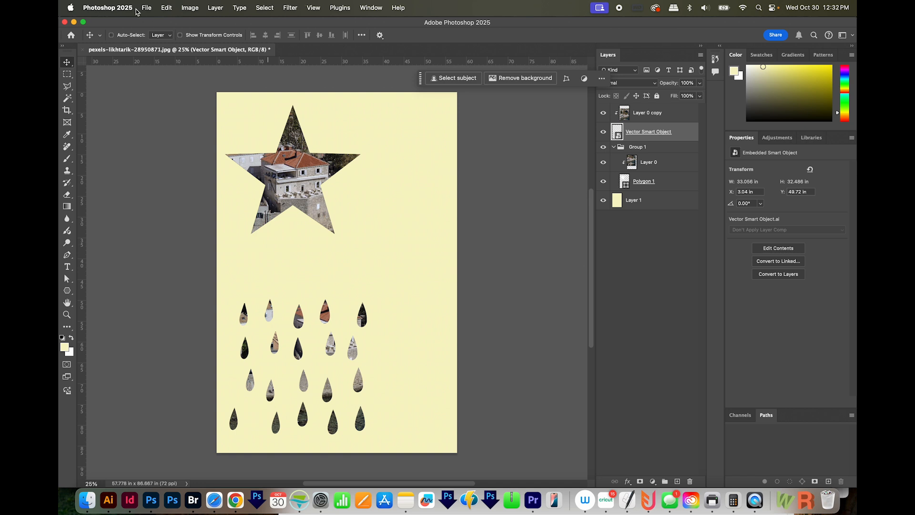
Step: Place Cat.jpg as an embedded image on a new top layer and enlarge it right of the star
left_click(647, 112)
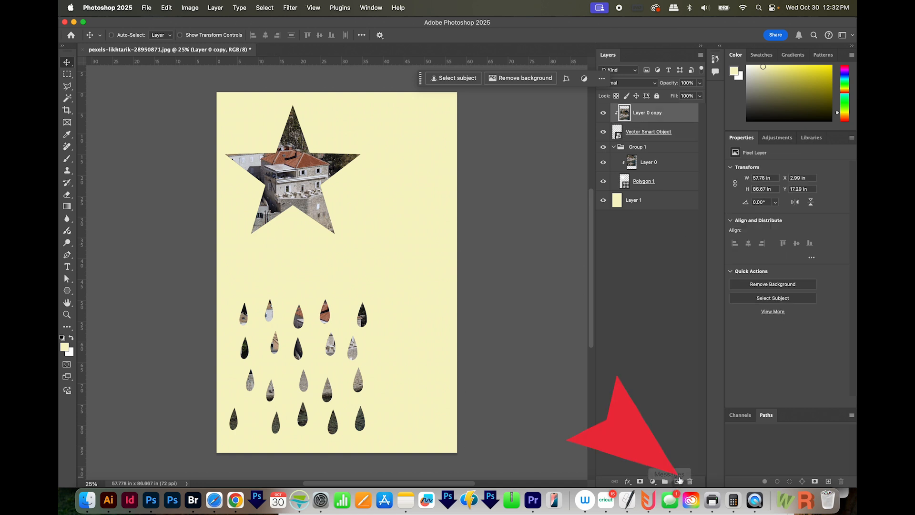
left_click(147, 8)
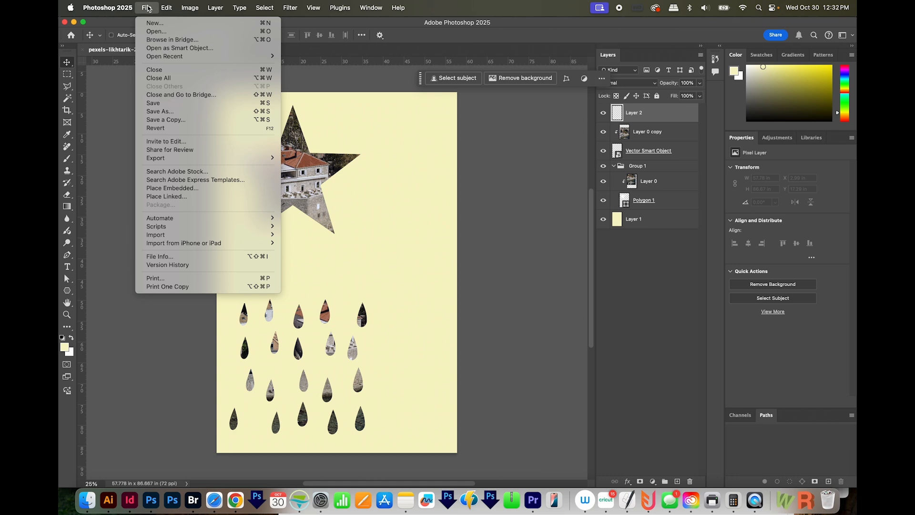
left_click(172, 188)
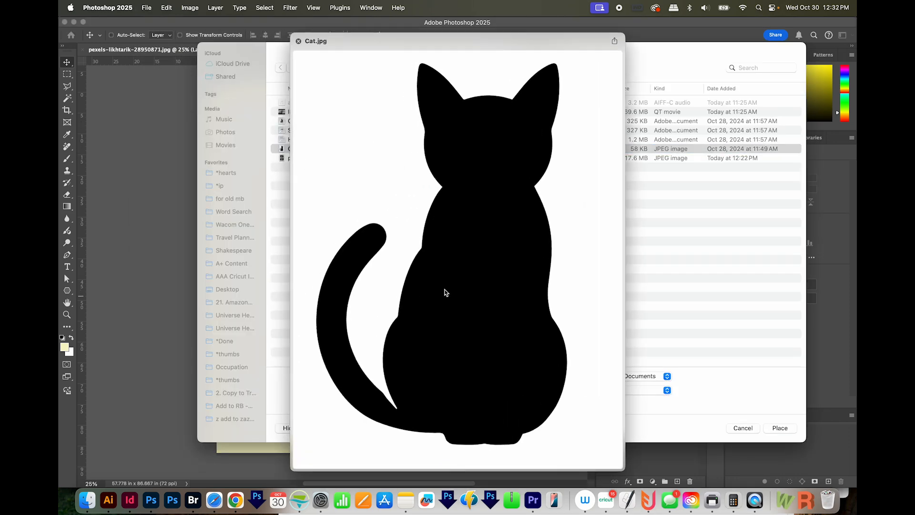
left_click(779, 428)
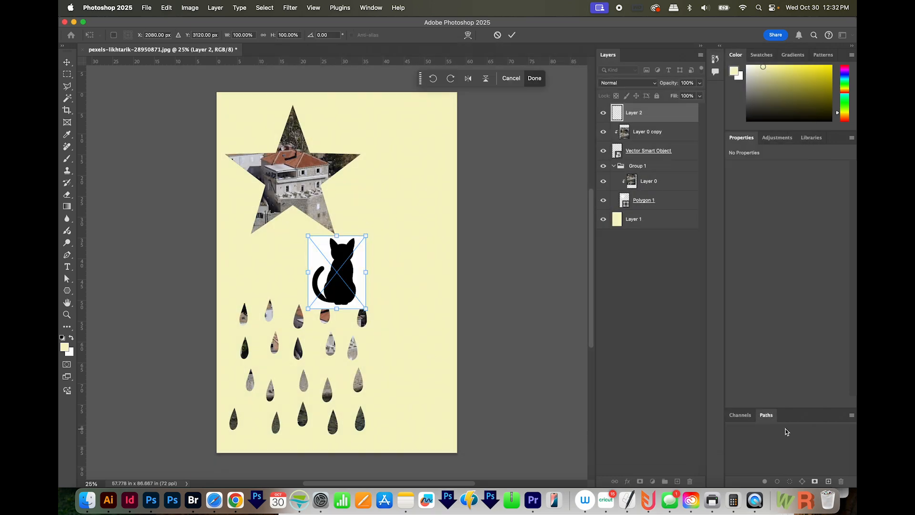
double_click(635, 112)
type("Cat")
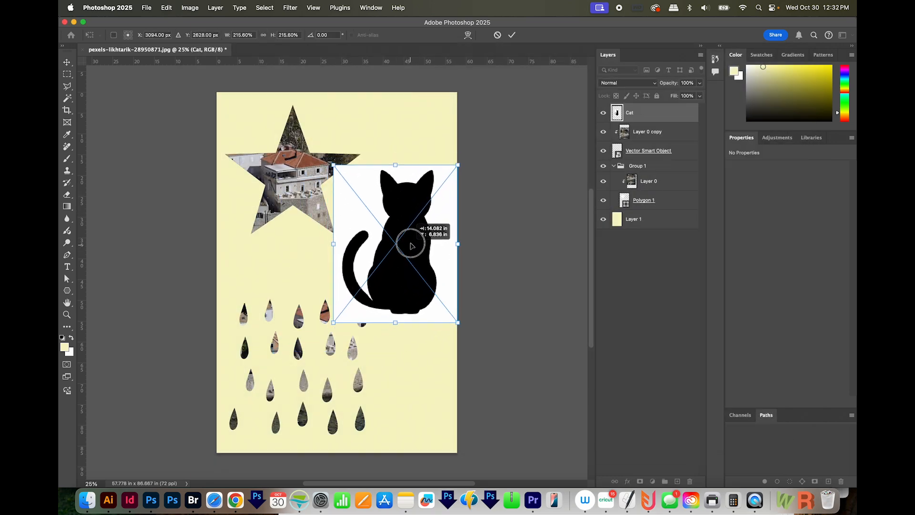
left_click_drag(395, 243, 394, 234)
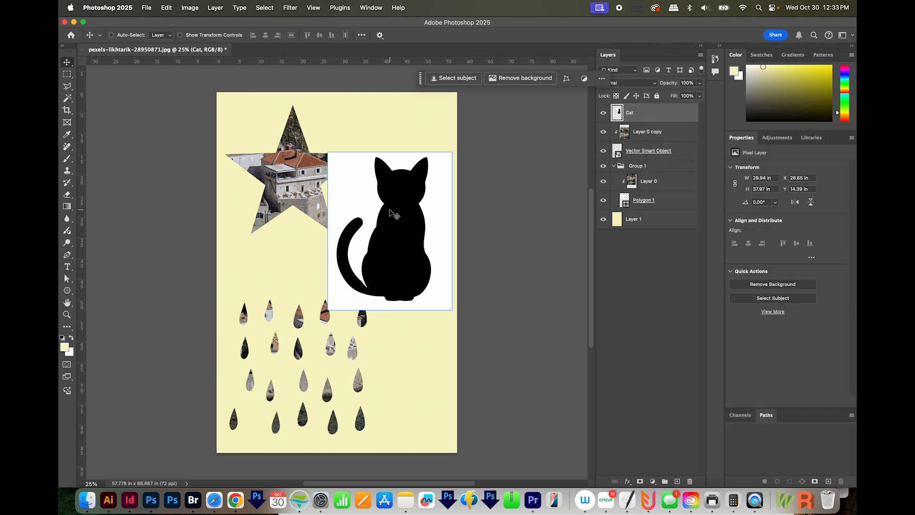
Step: Copy the Magic-Wand-selected cat silhouette to its own layer and delete the original Cat layer
left_click(67, 98)
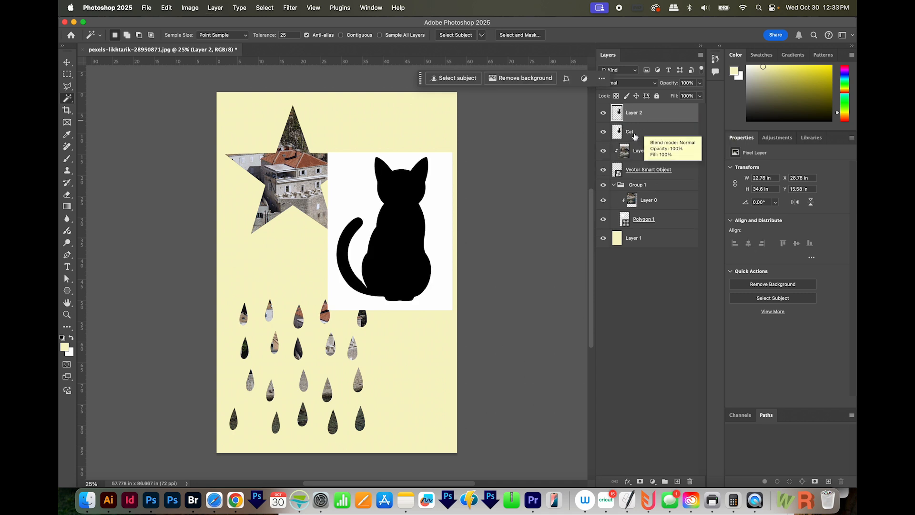
left_click(634, 132)
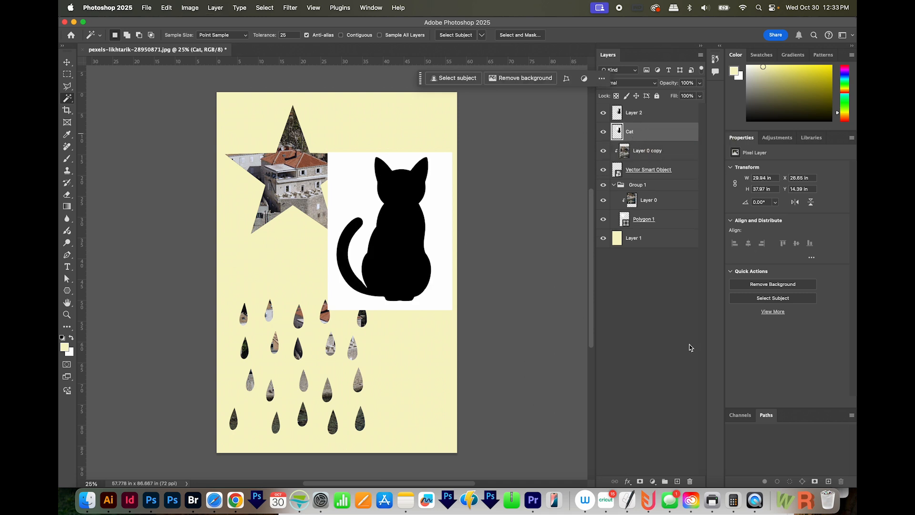
left_click(690, 481)
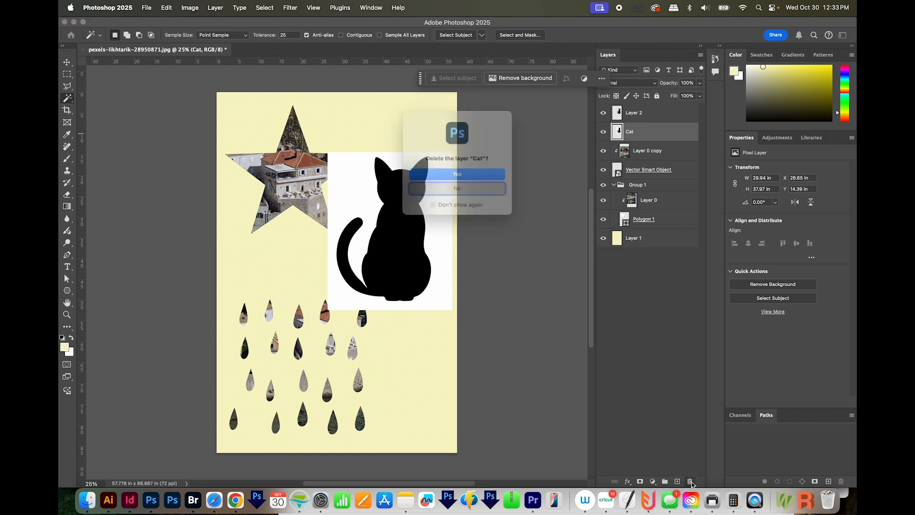
left_click(457, 173)
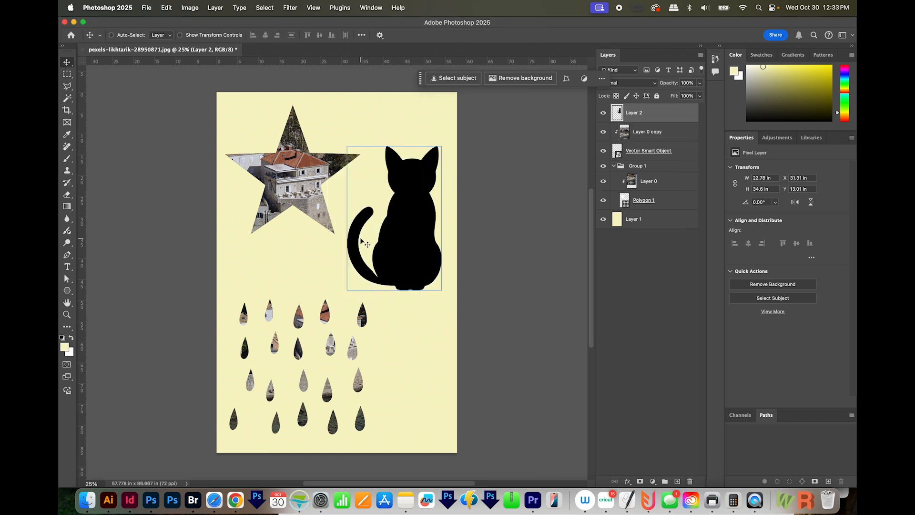
left_click(647, 132)
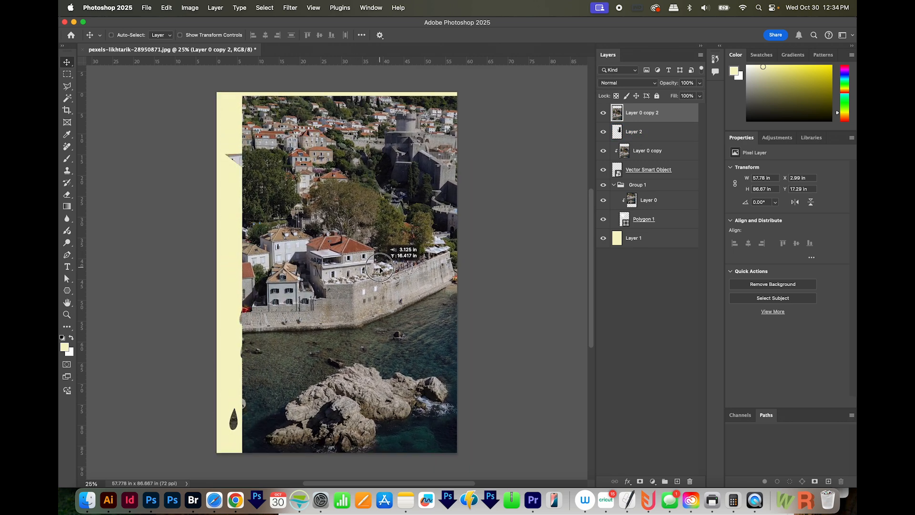
Step: Stack the cat layer above the new harbour photo copy and drag the cat lower on the poster
left_click(633, 131)
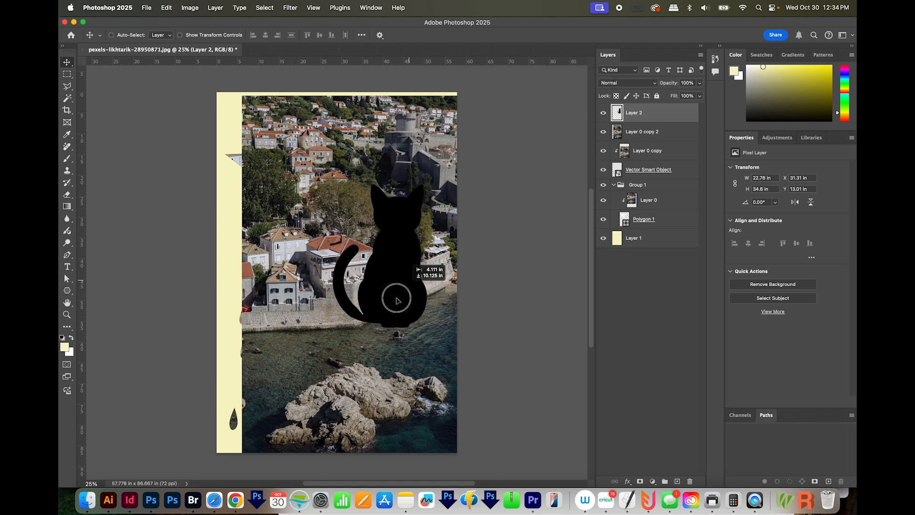
left_click_drag(396, 301, 432, 304)
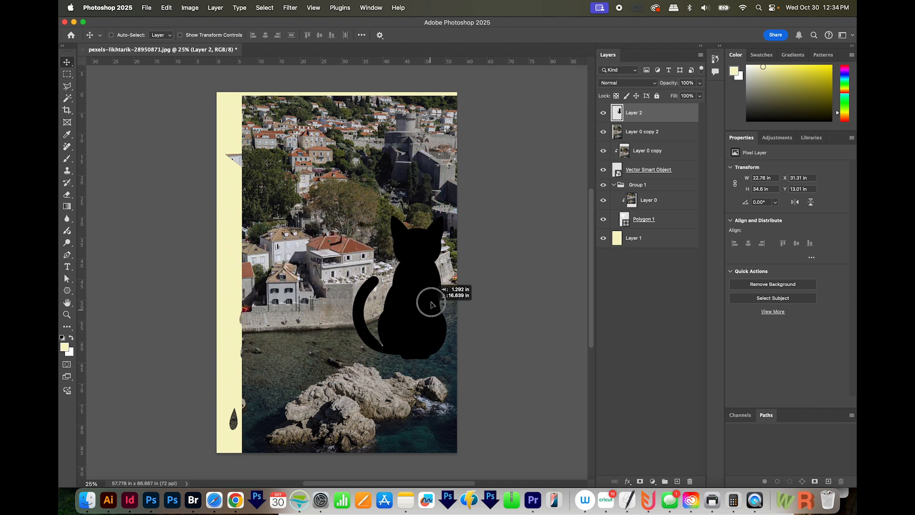